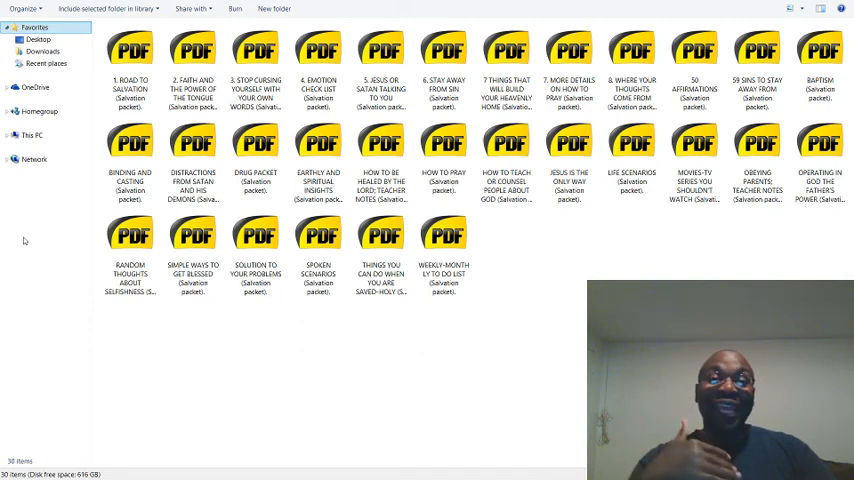
mouse_move(78, 248)
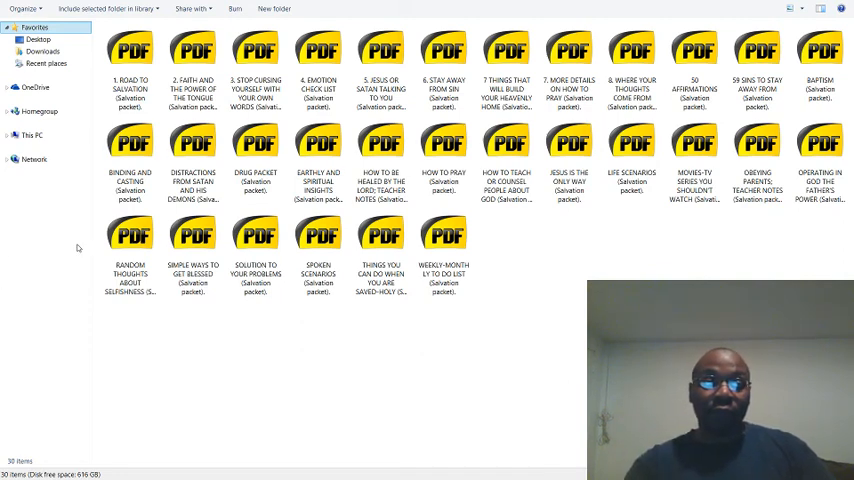